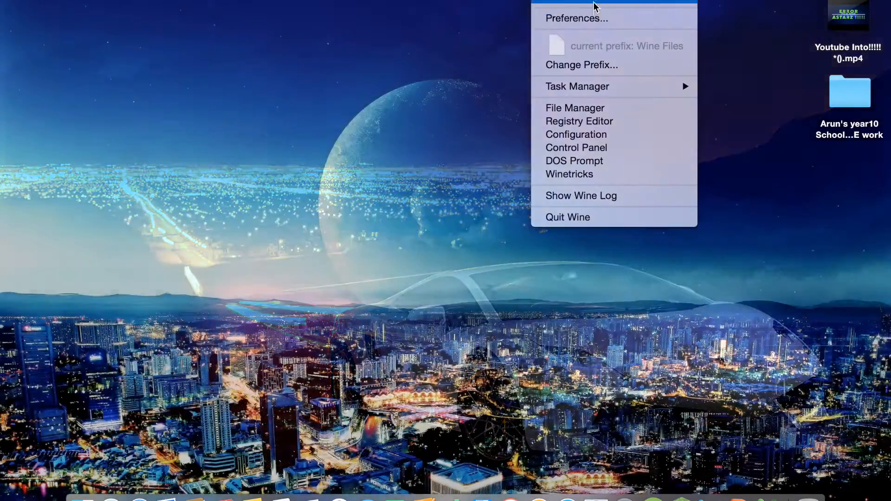
# - Quit Wine and confirm closing its running Windows programs
pyautogui.click(567, 217)
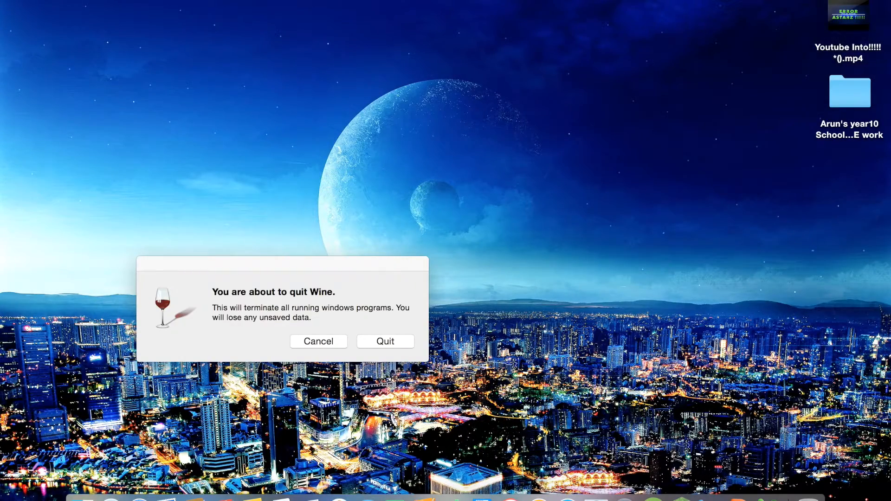
pyautogui.click(385, 342)
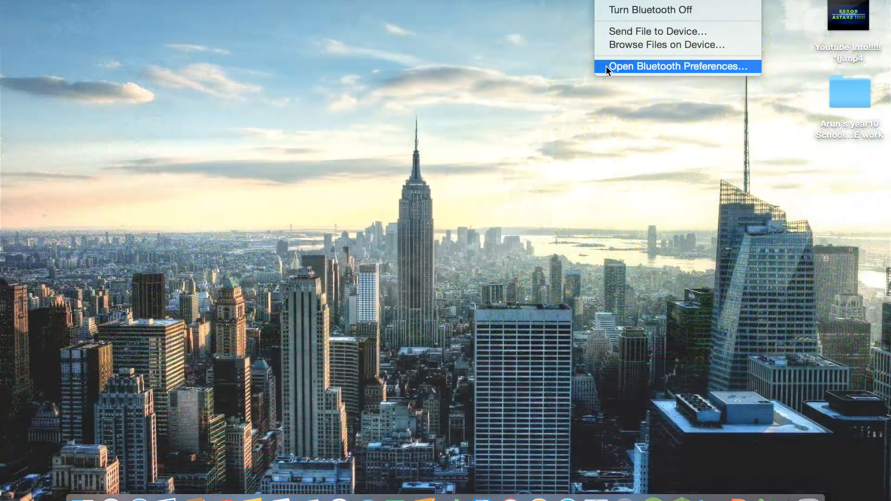
# - Reach the Bluetooth pane and toggle Bluetooth off then back on so it is discoverable
pyautogui.click(677, 67)
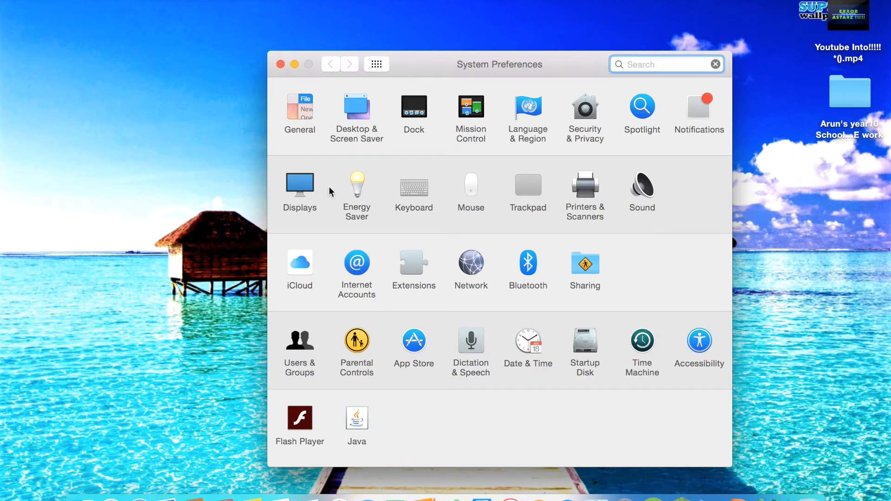
pyautogui.moveTo(483, 266)
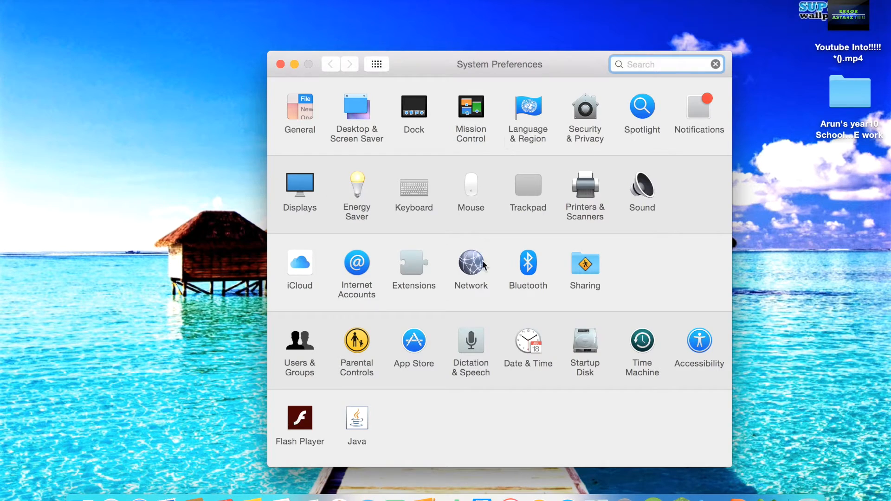
pyautogui.click(528, 263)
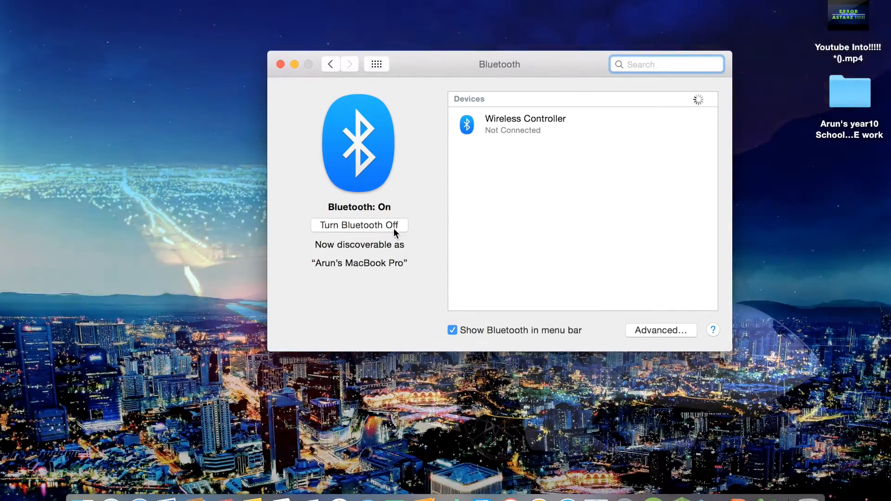
pyautogui.click(359, 225)
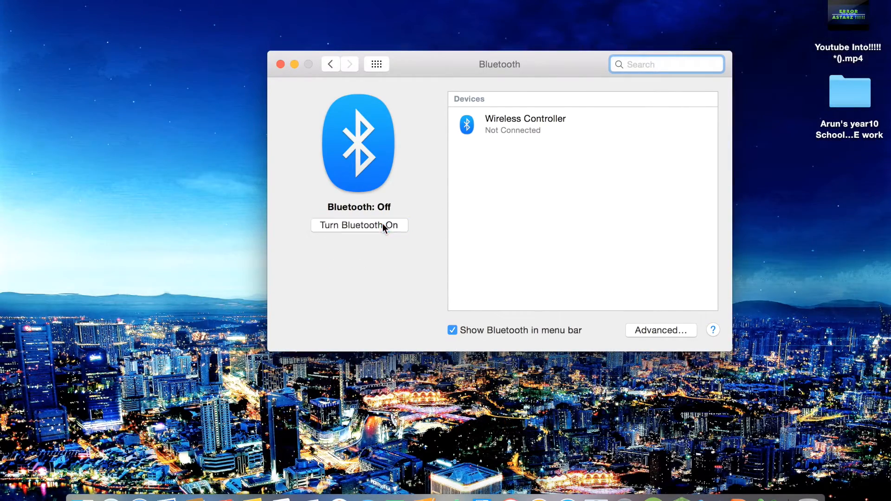
pyautogui.click(358, 225)
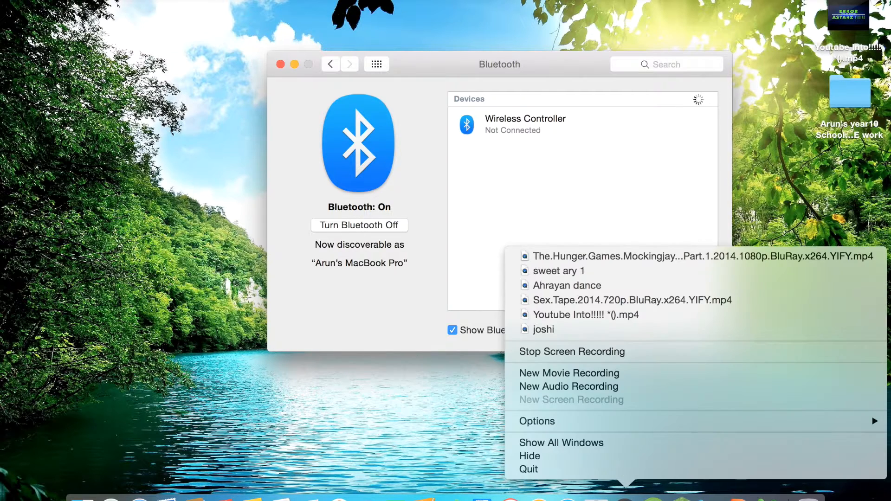
pyautogui.moveTo(526, 415)
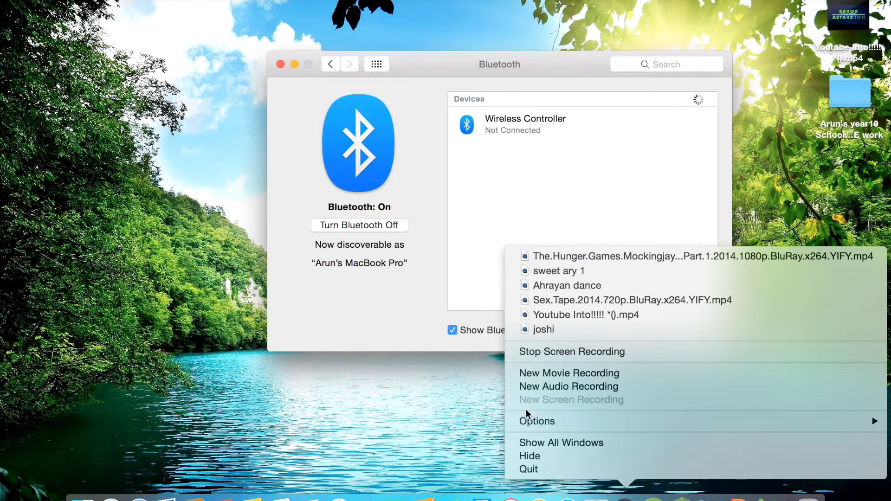
pyautogui.moveTo(581, 354)
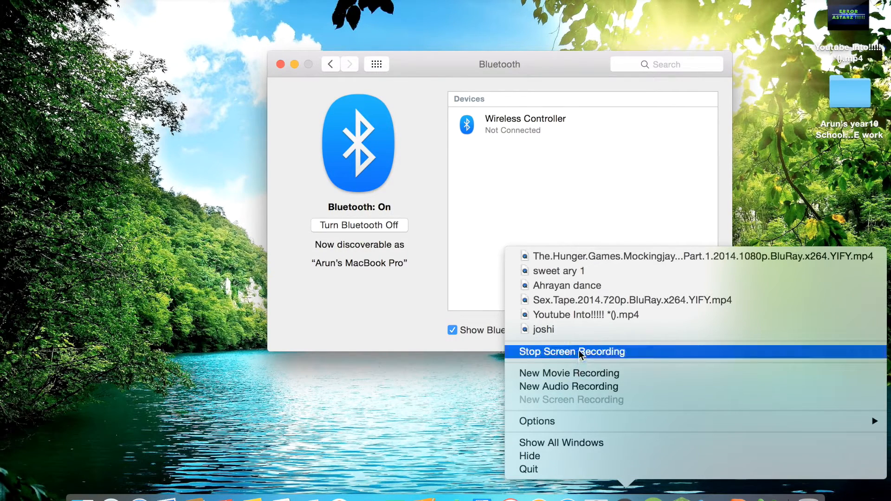
pyautogui.moveTo(602, 356)
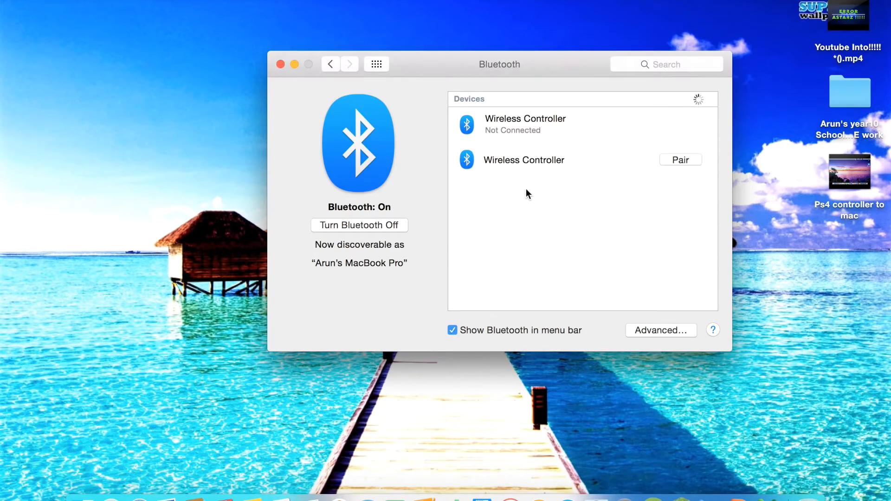
# - Pair the newly discovered Wireless Controller so it shows as Connected
pyautogui.click(524, 160)
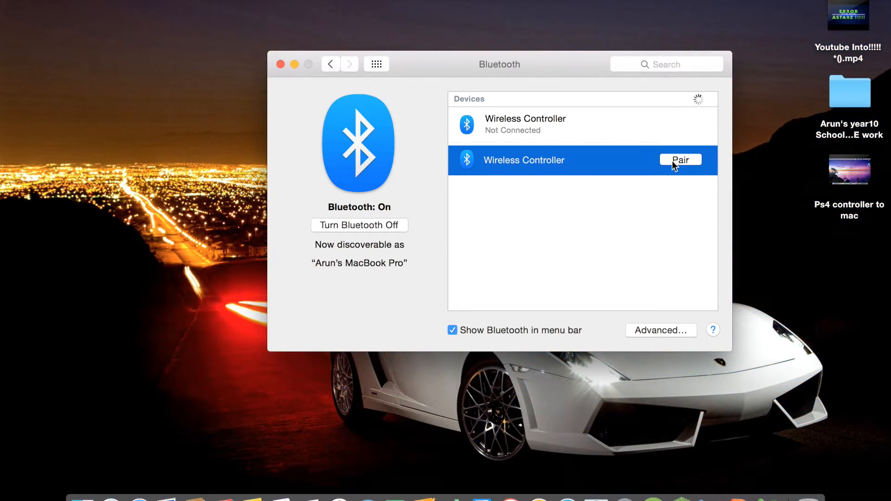
pyautogui.click(680, 160)
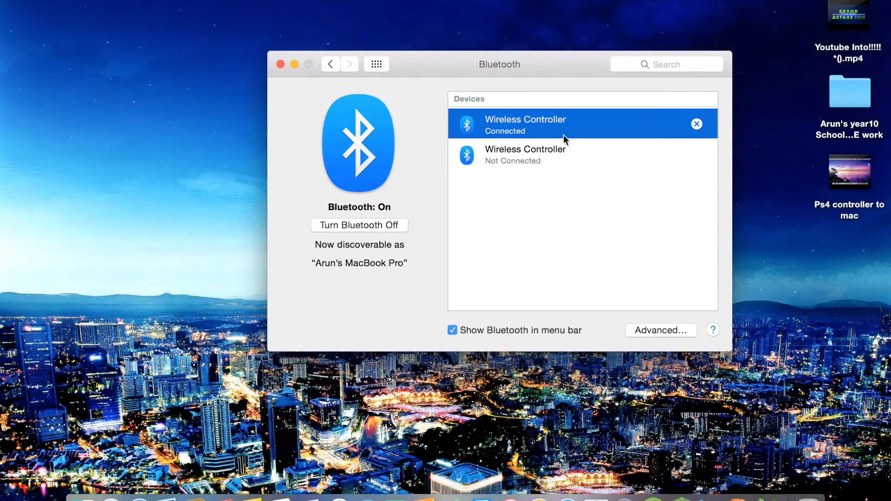
pyautogui.moveTo(556, 180)
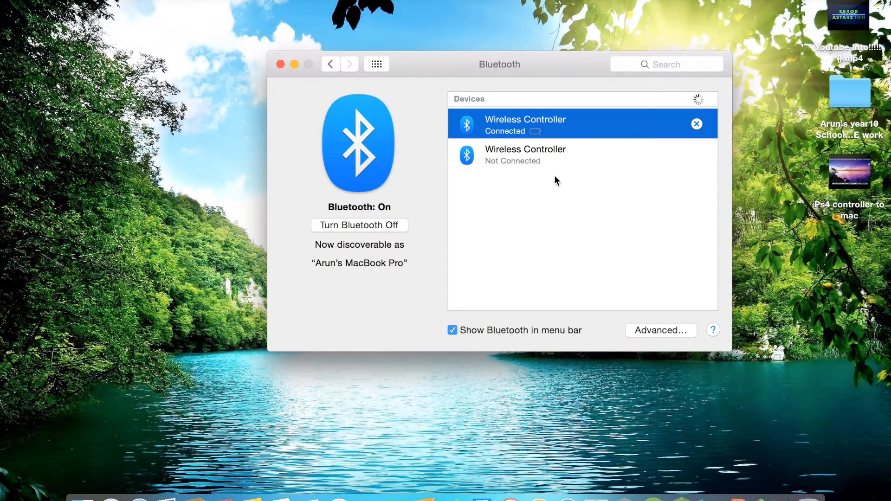
pyautogui.moveTo(251, 122)
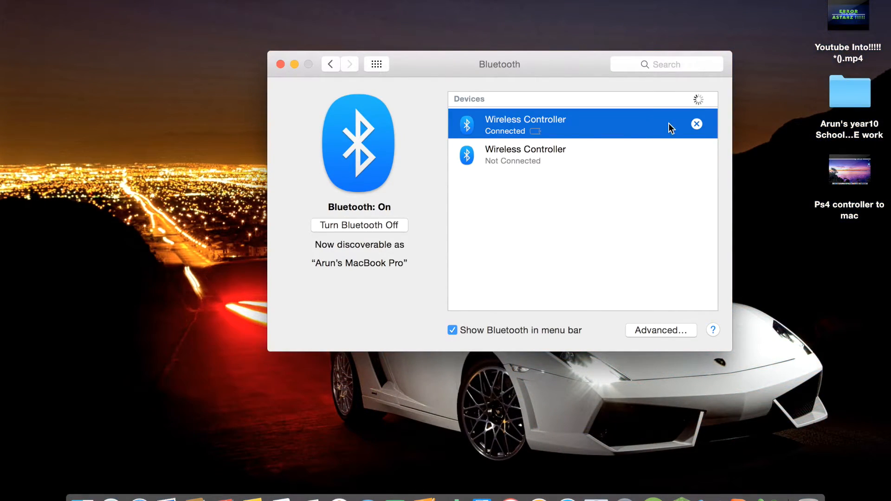
pyautogui.moveTo(646, 150)
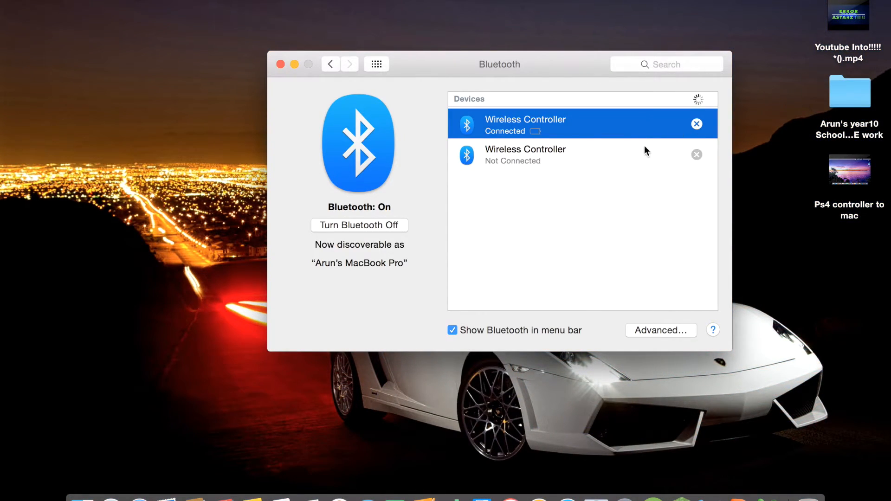